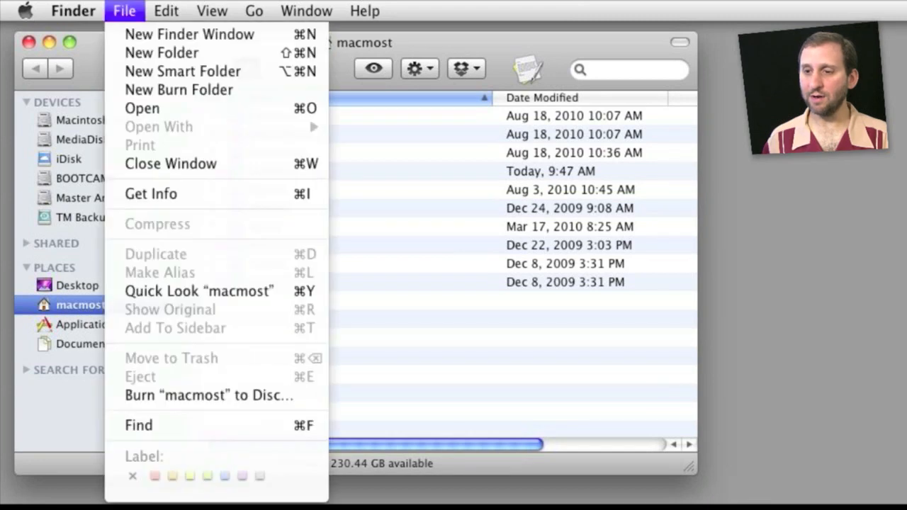
Start a new Smart Folder search of this Mac with Kind set to Image.
left_click(139, 425)
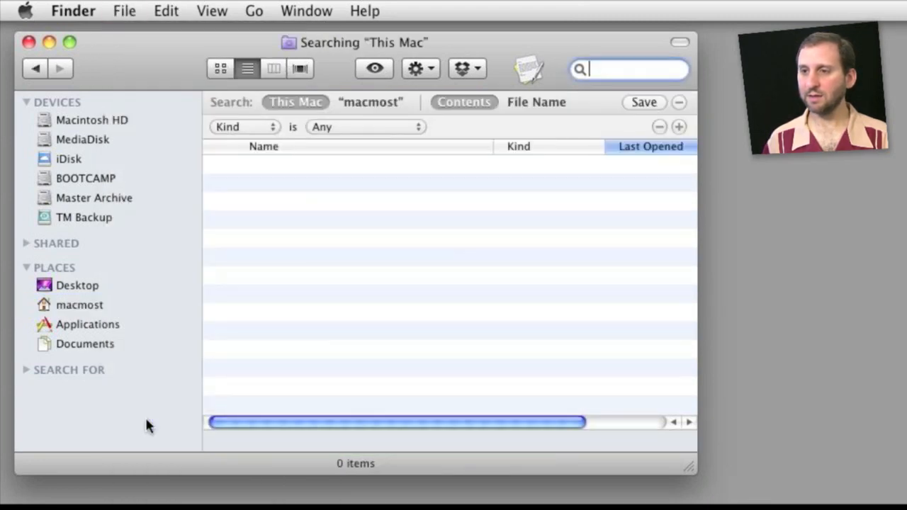
mouse_move(354, 135)
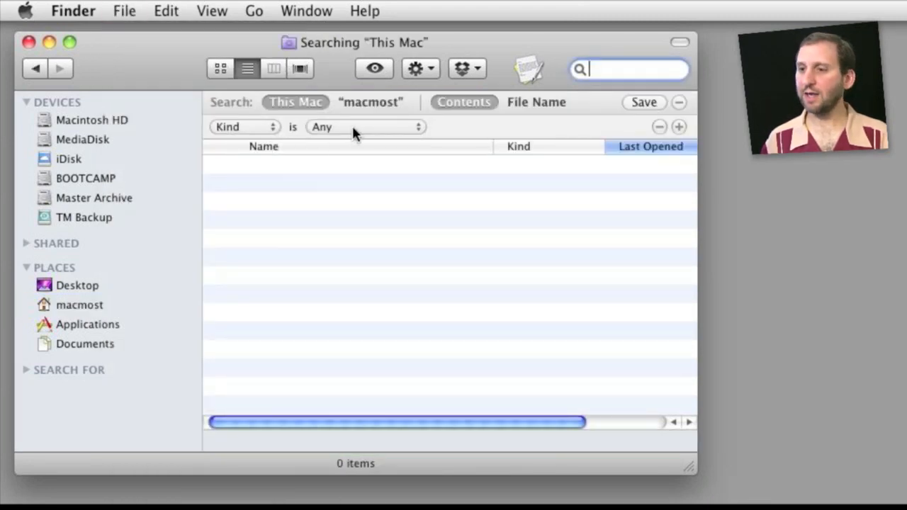
left_click(363, 126)
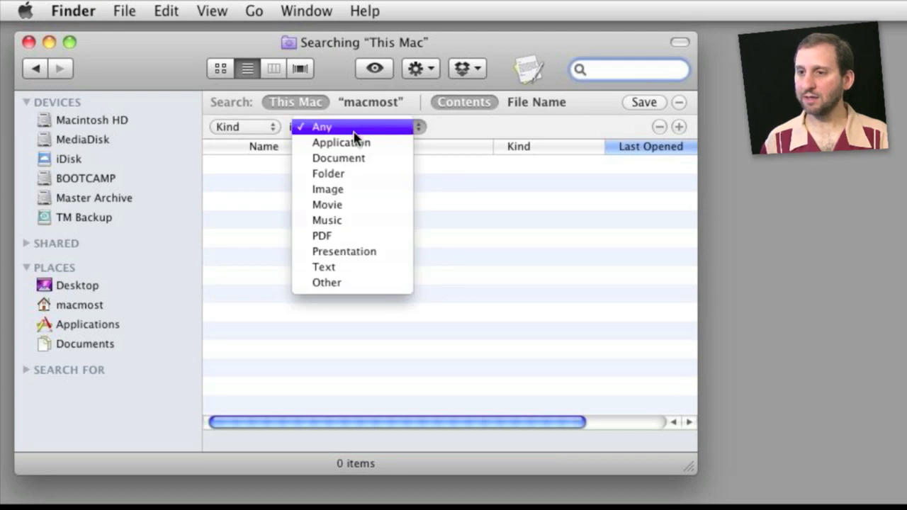
left_click(328, 188)
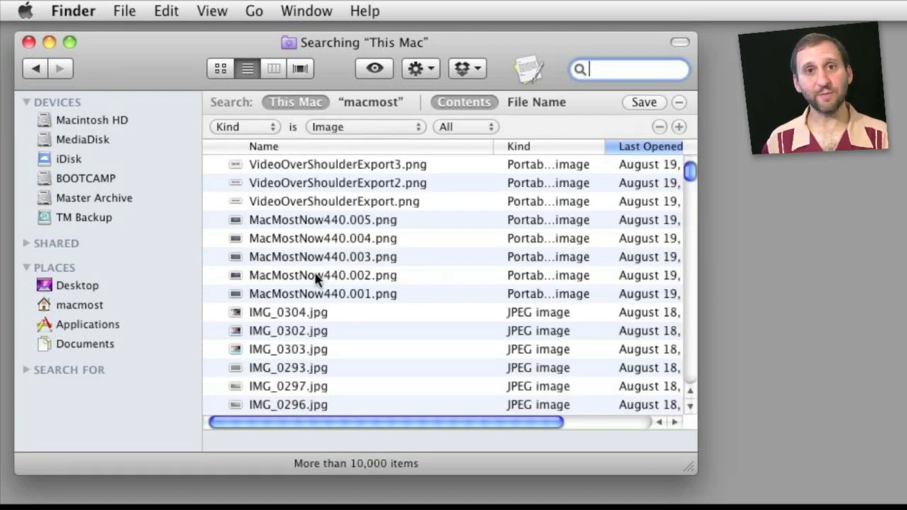
mouse_move(394, 221)
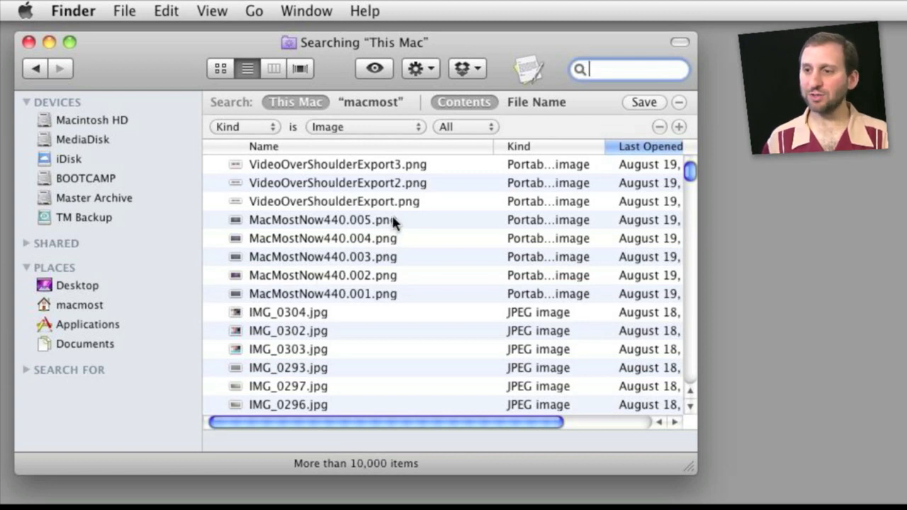
mouse_move(394, 300)
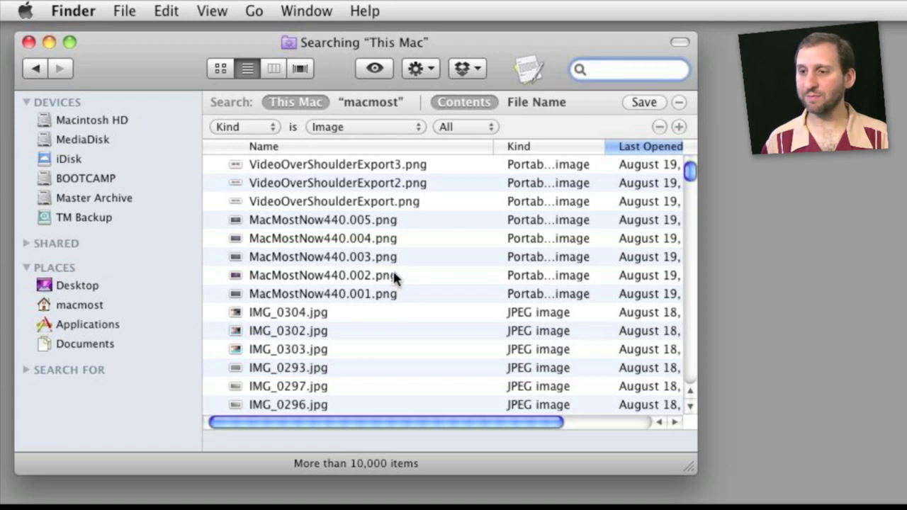
mouse_move(263, 136)
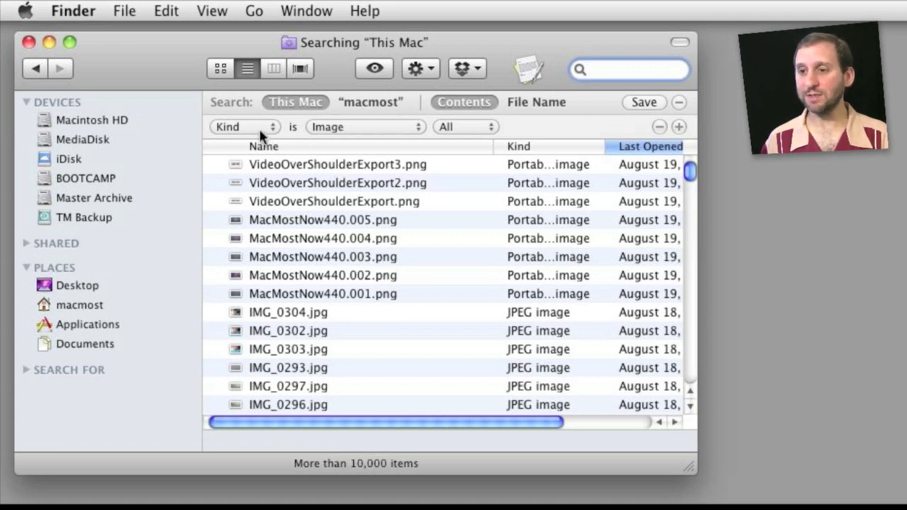
left_click(626, 68)
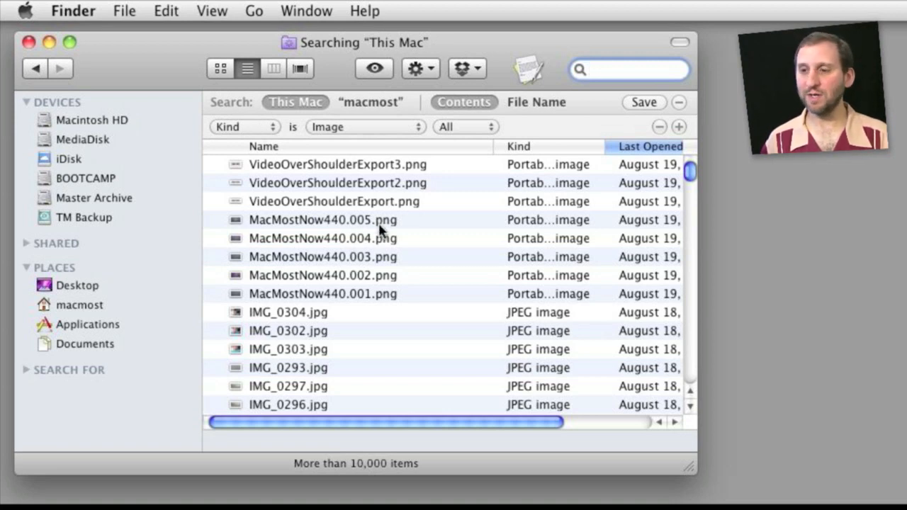
mouse_move(550, 148)
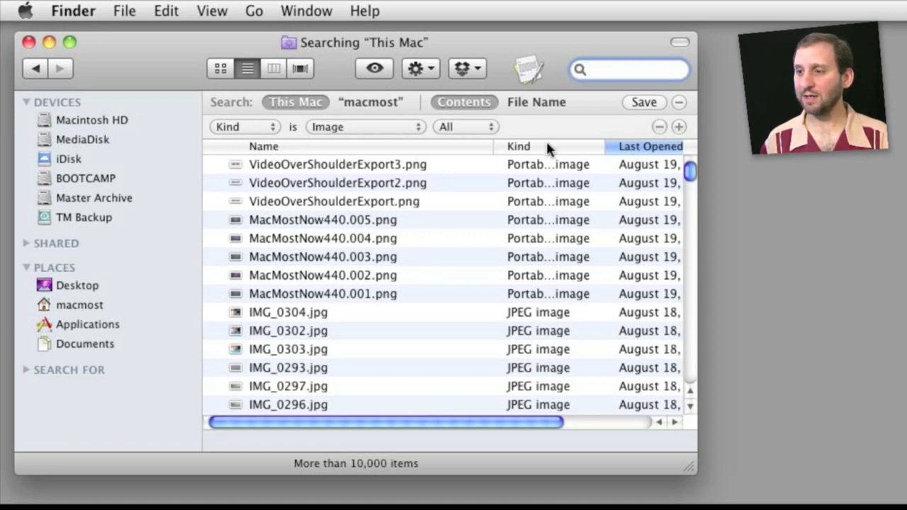
mouse_move(658, 127)
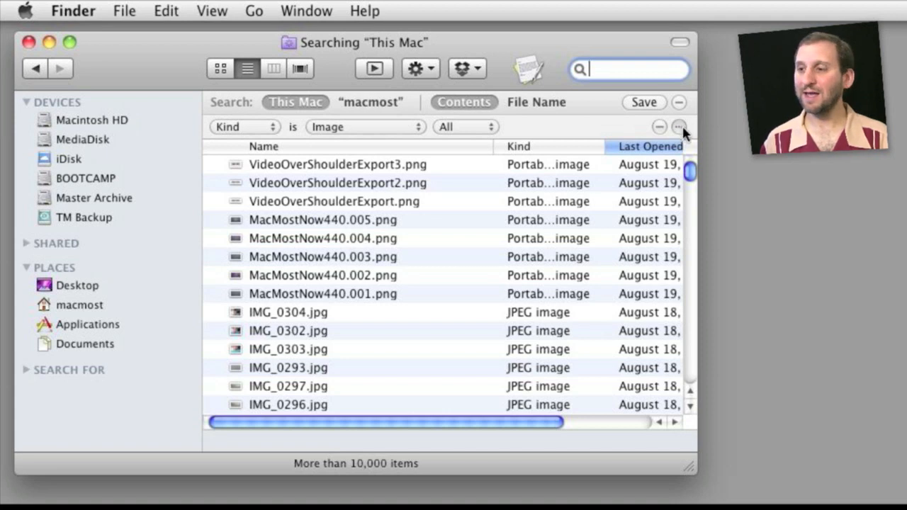
Add a nested 'None' group with a Name 'ends with' .png rule to drop PNG images.
left_click(677, 126)
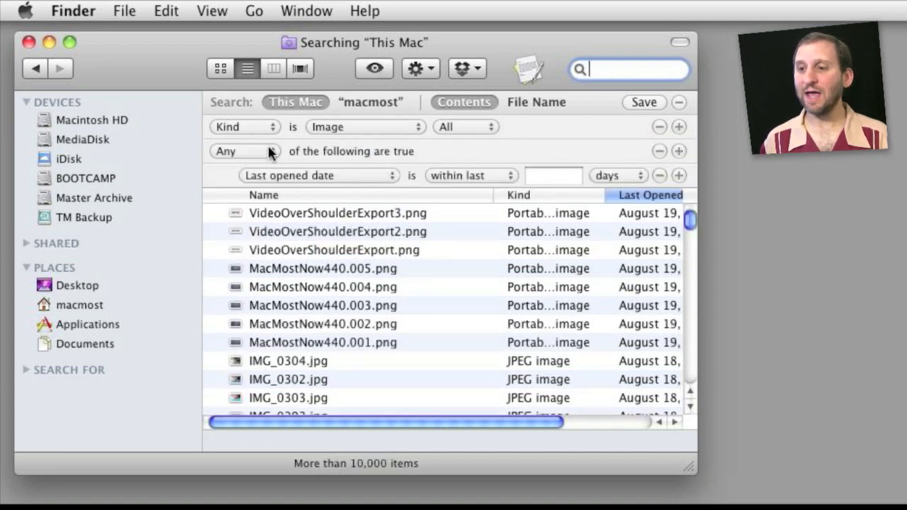
mouse_move(272, 157)
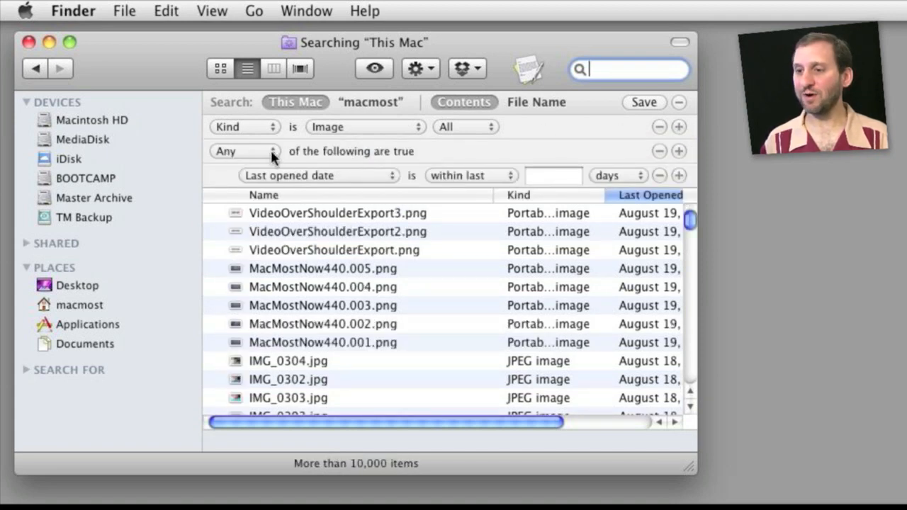
left_click(244, 150)
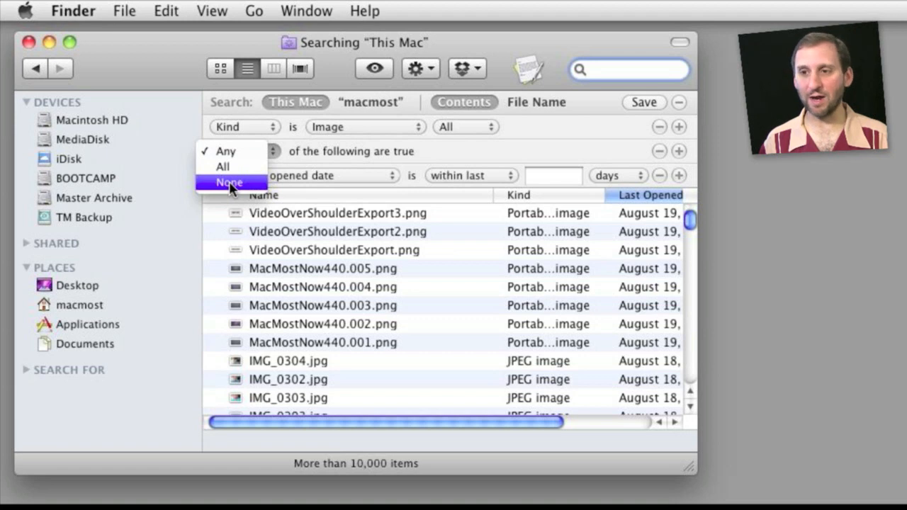
left_click(230, 181)
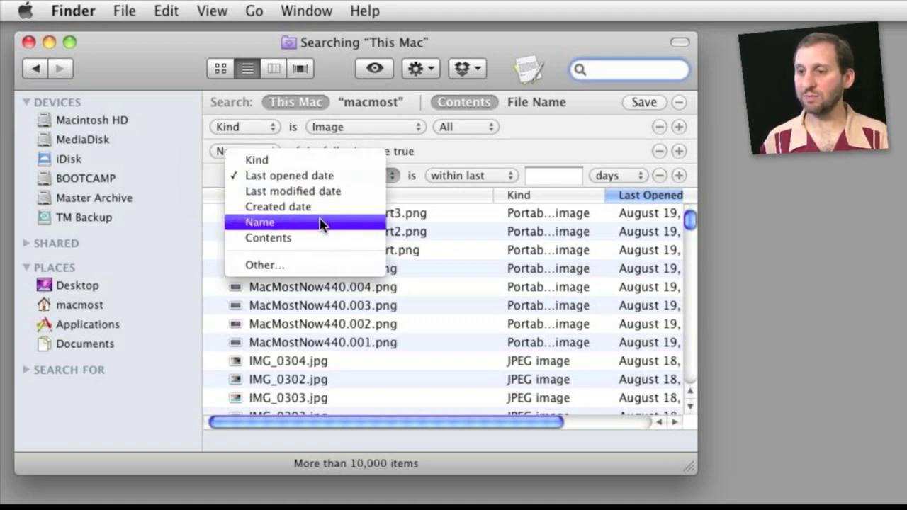
left_click(260, 221)
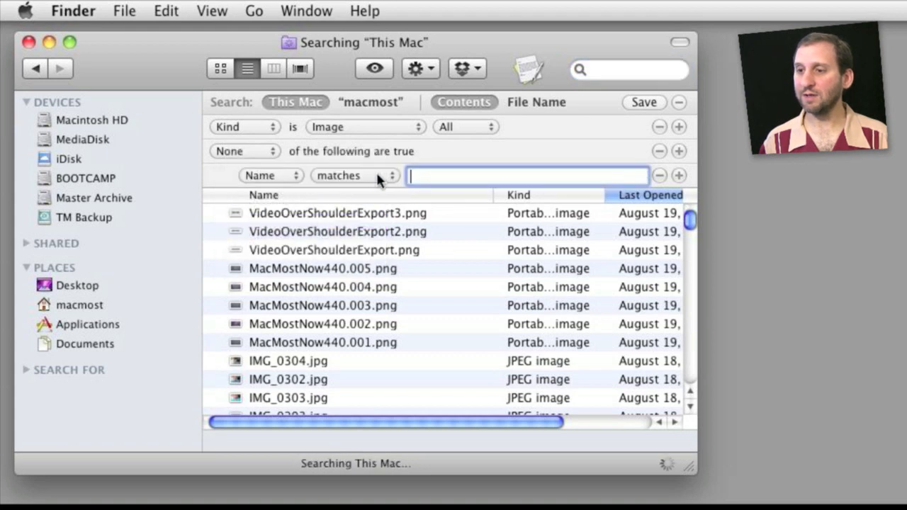
left_click(354, 176)
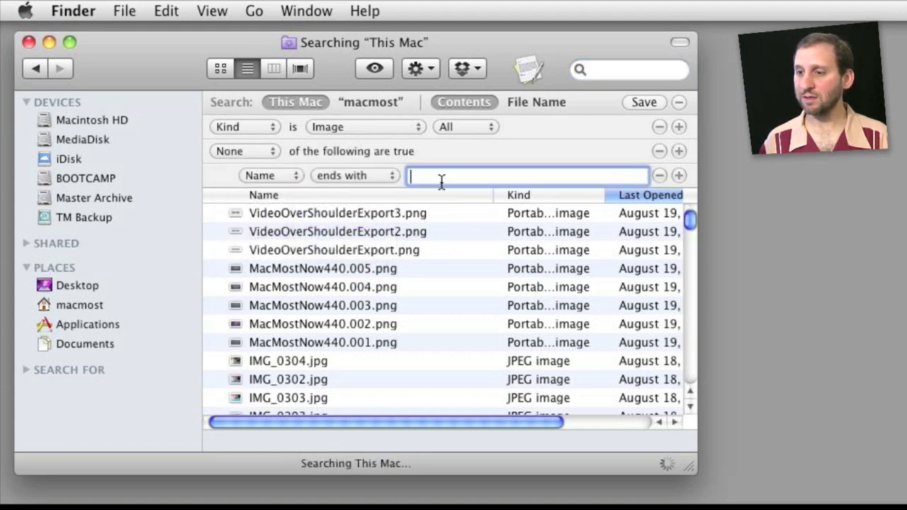
type(".png")
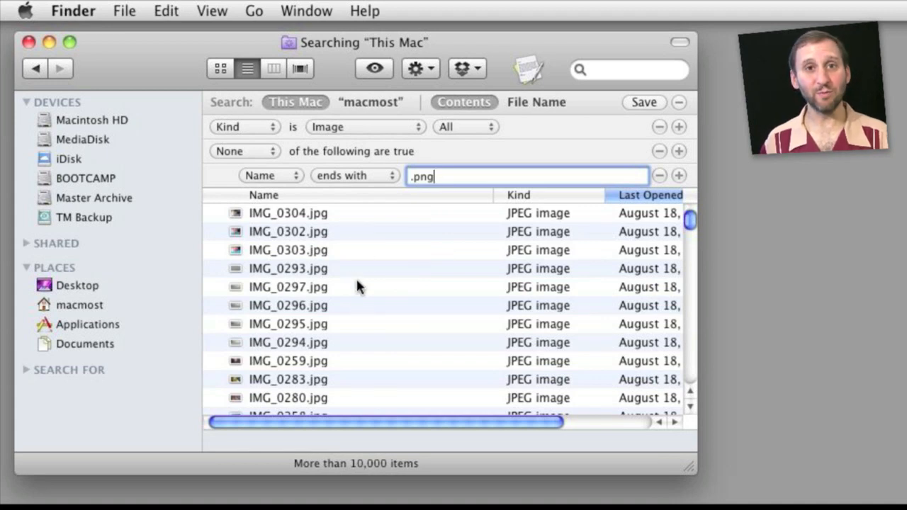
mouse_move(361, 261)
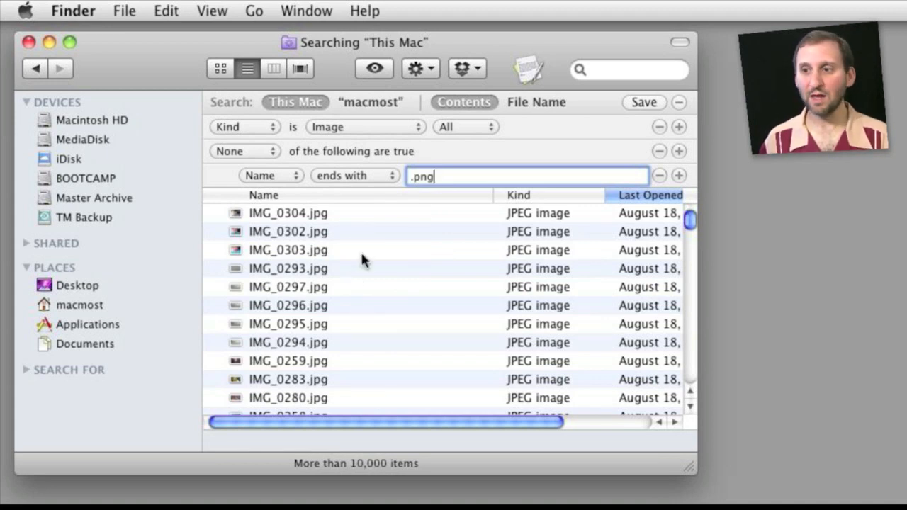
Switch the nested rule to Kind, Other, with the custom kind 'Portable'.
left_click(271, 175)
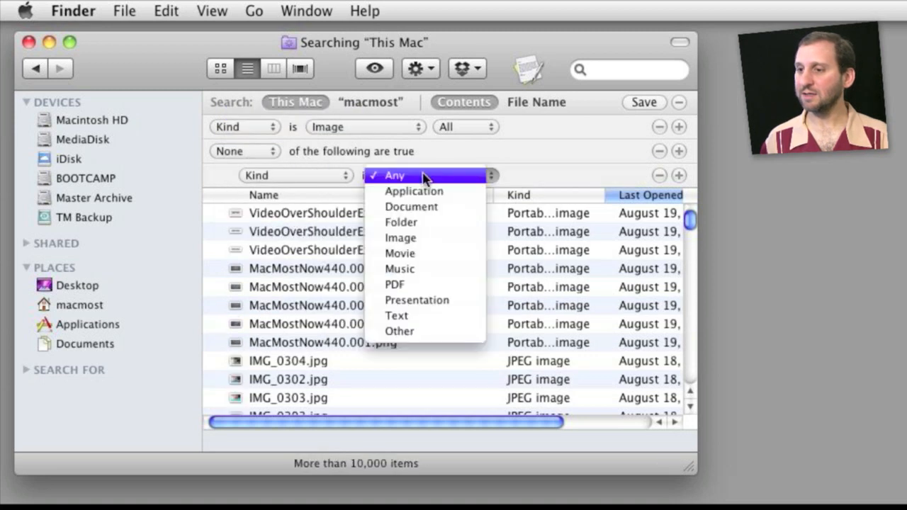
left_click(400, 331)
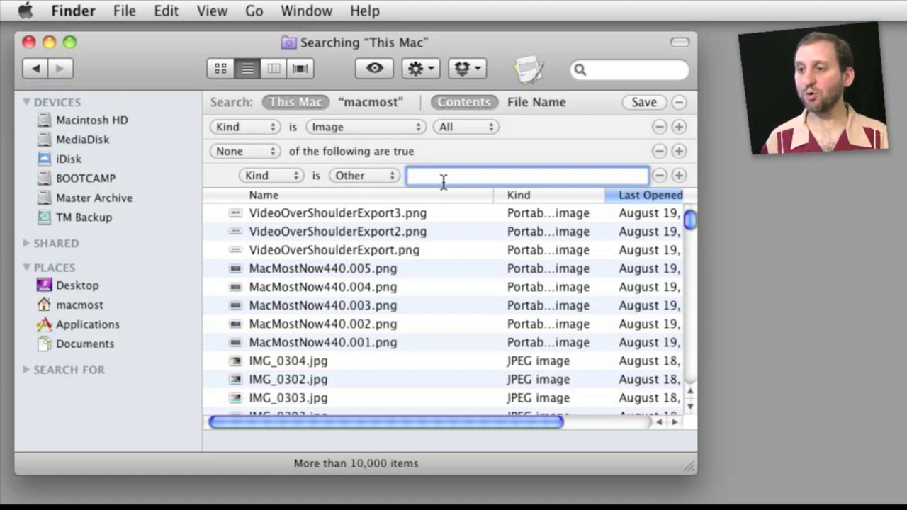
type("P")
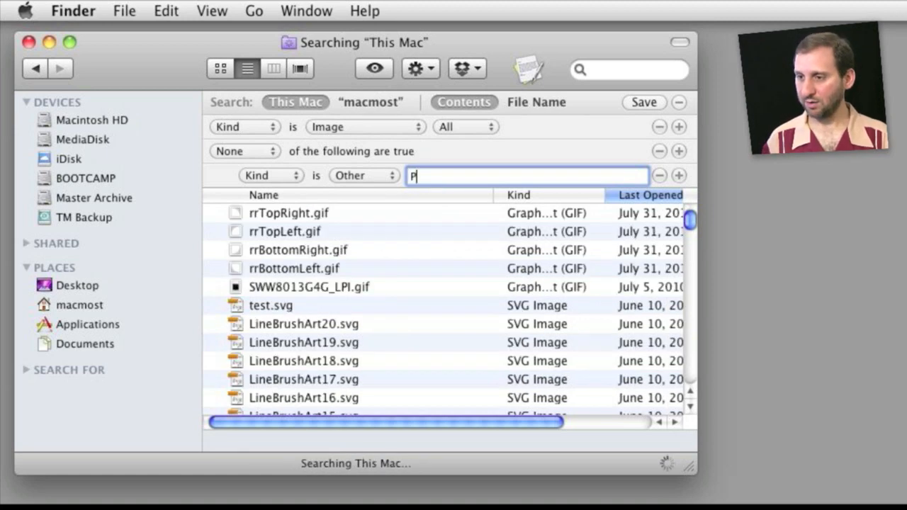
type("ortable")
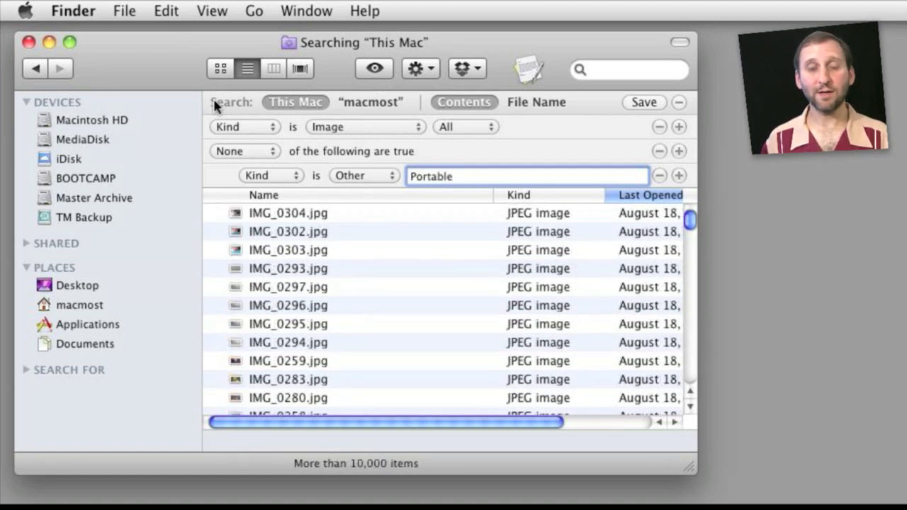
mouse_move(226, 167)
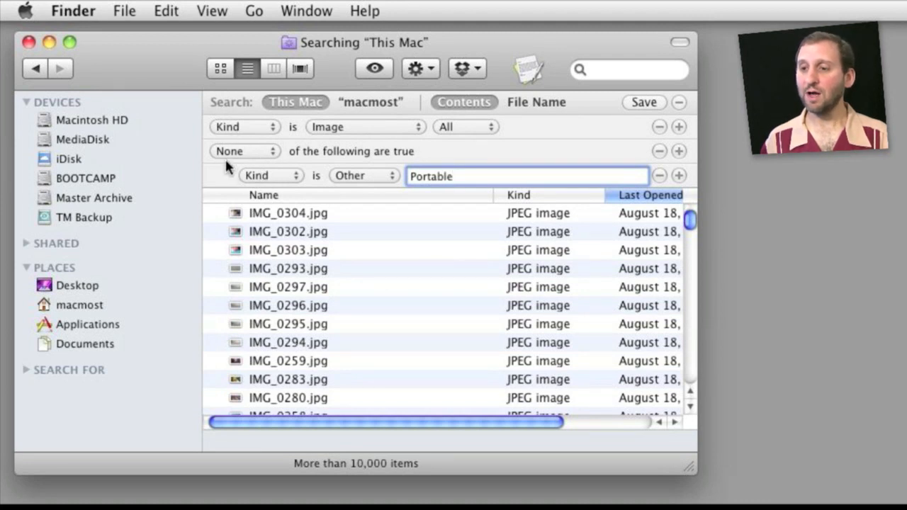
Change the nested group from None to Any so the PNG images reappear.
left_click(244, 150)
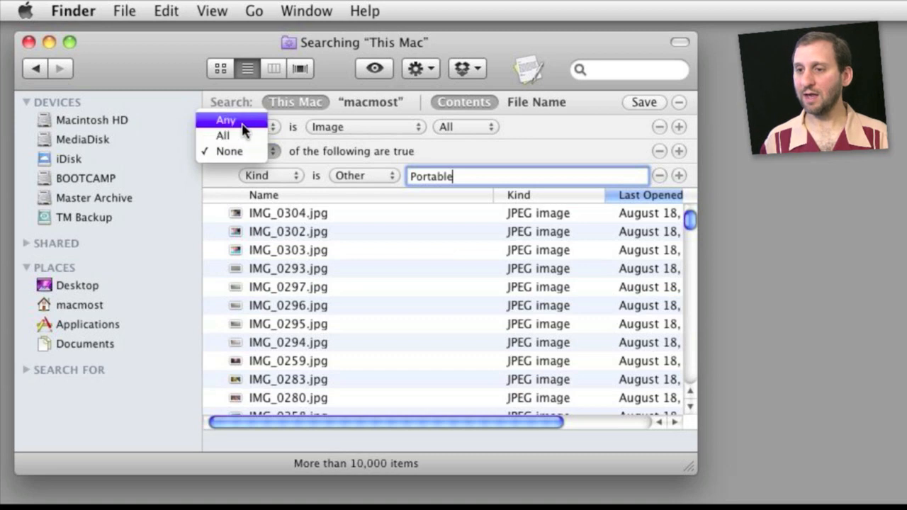
left_click(225, 119)
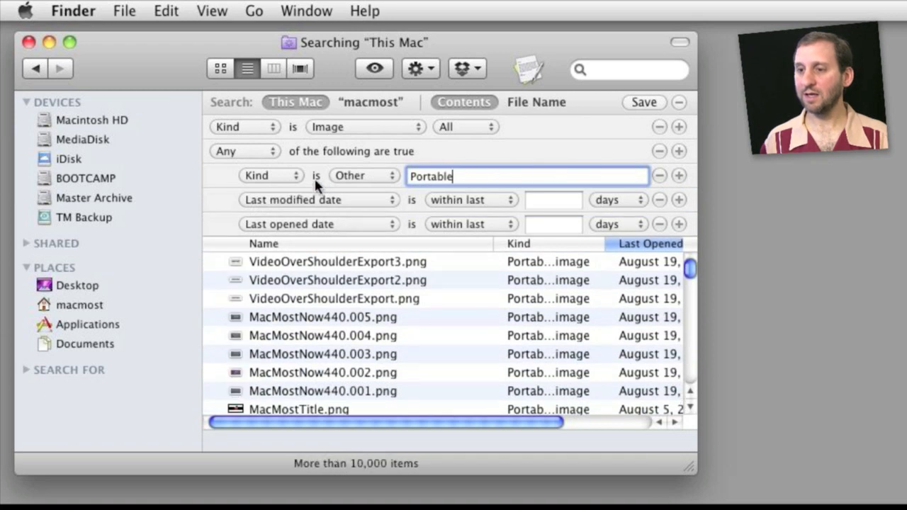
mouse_move(277, 215)
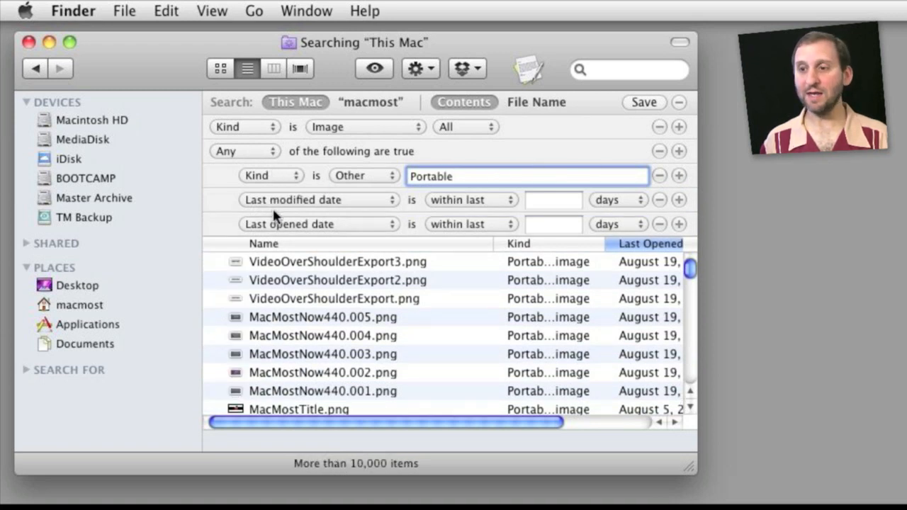
mouse_move(329, 205)
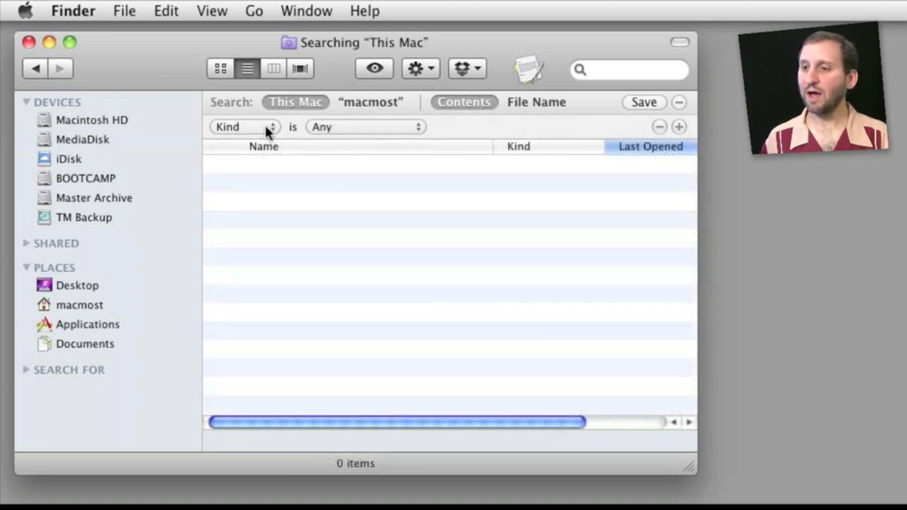
mouse_move(495, 144)
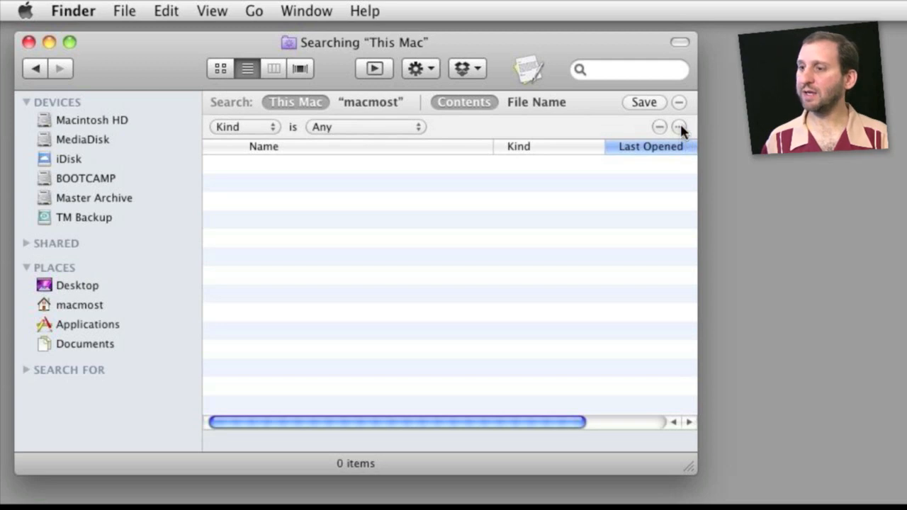
Add a nested group of Name 'ends with' rules for .jpg, .gif and .tiff.
left_click(678, 126)
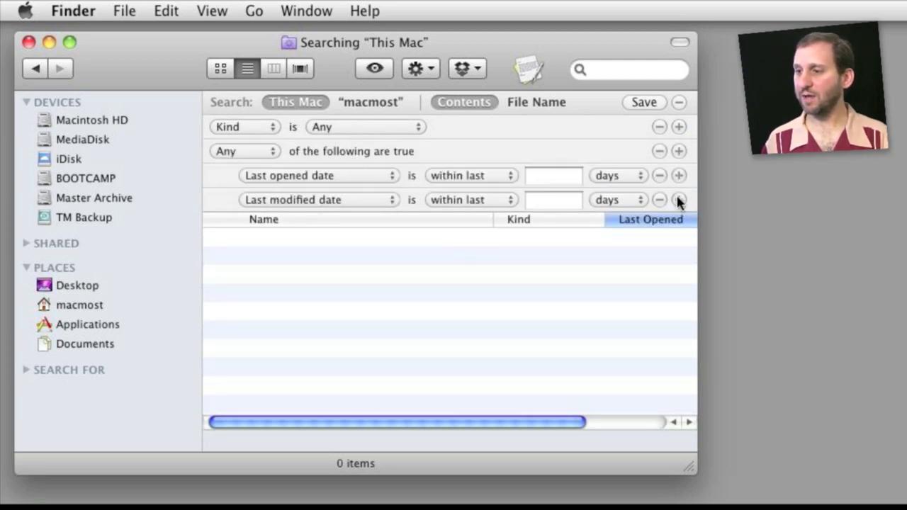
left_click(319, 176)
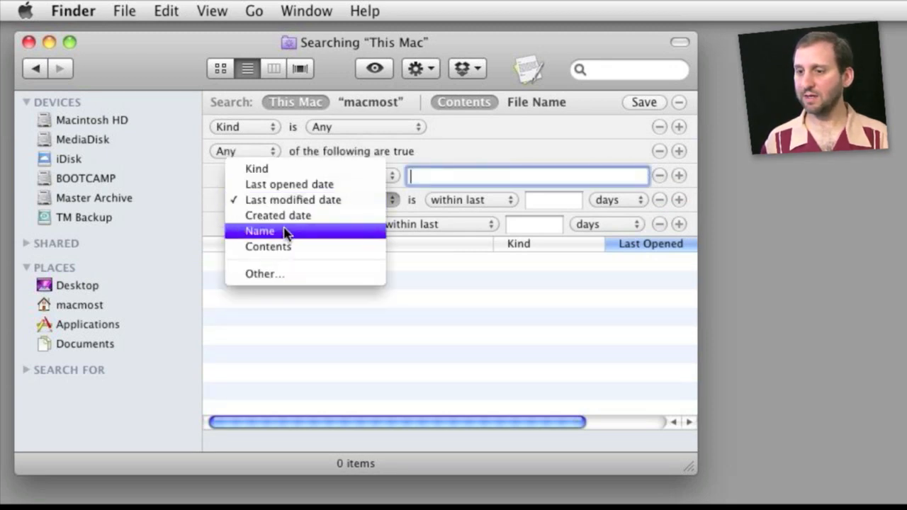
left_click(259, 229)
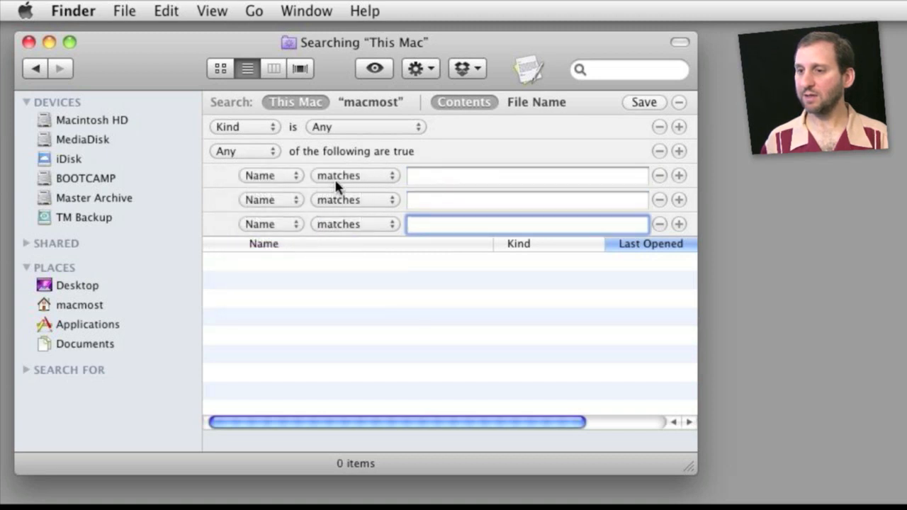
left_click(354, 176)
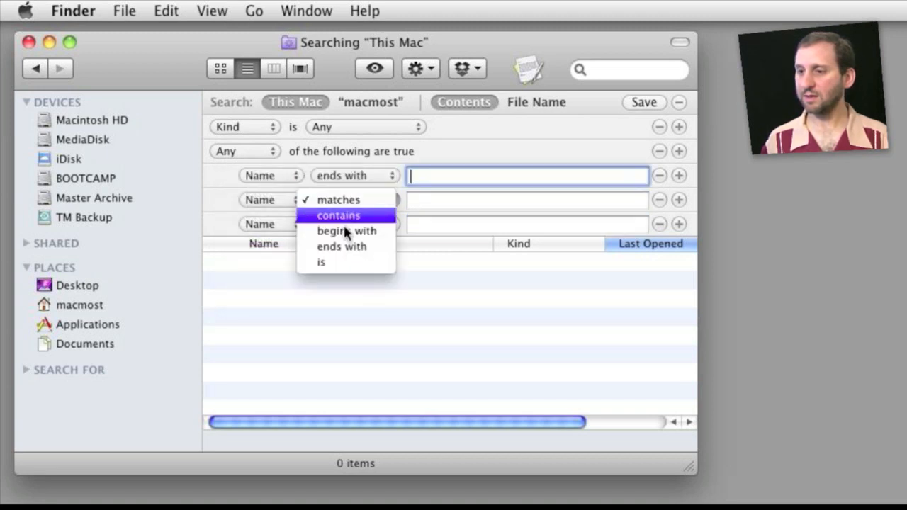
left_click(342, 247)
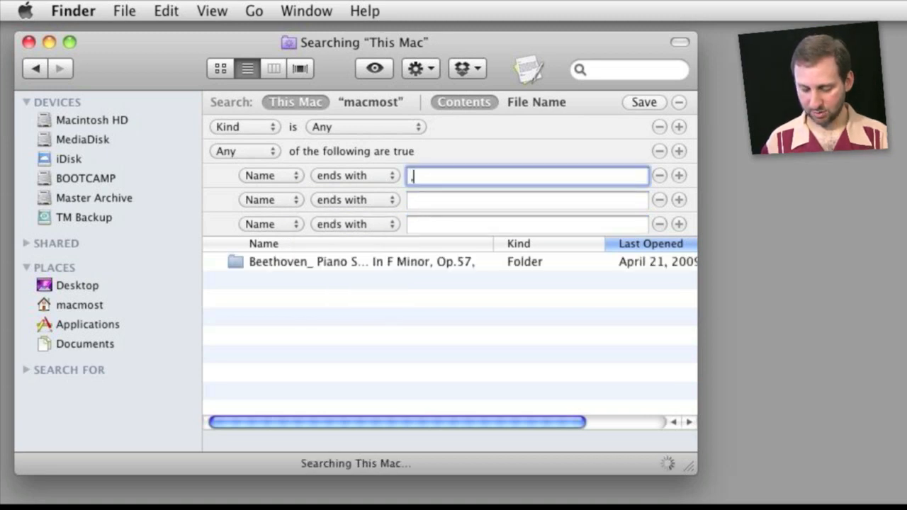
type(".jpg")
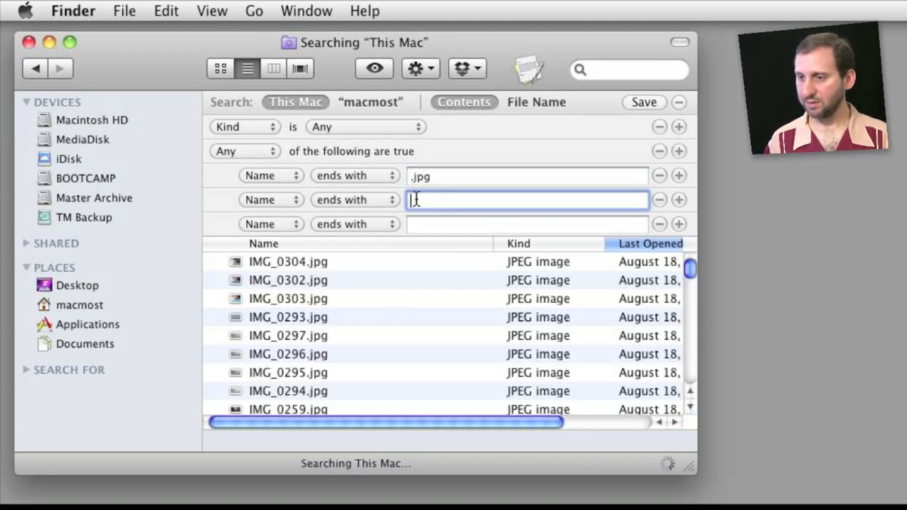
type(".gif")
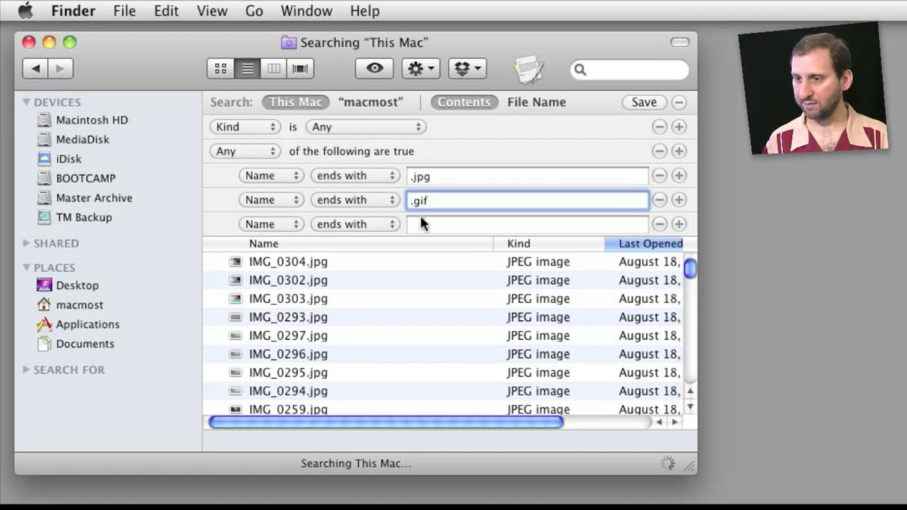
type(".tiff")
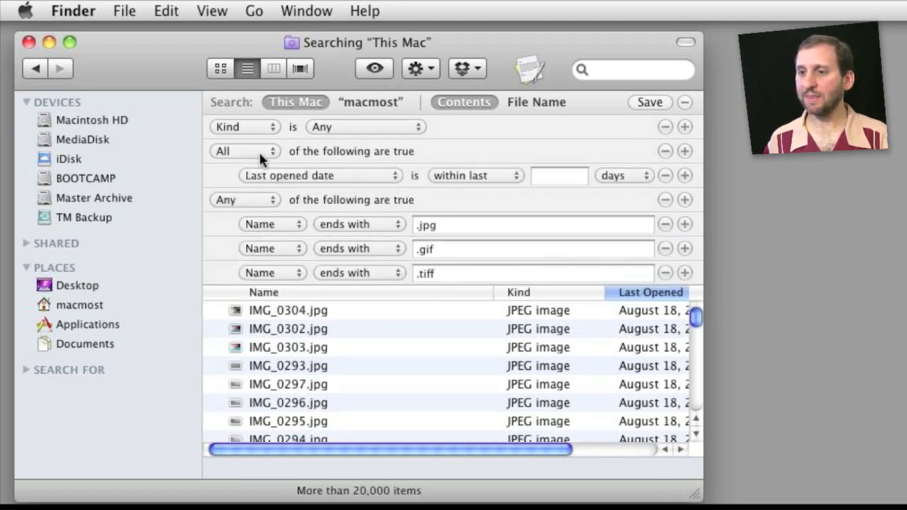
Change the extra group's Last opened date rule to test file Name instead.
left_click(243, 150)
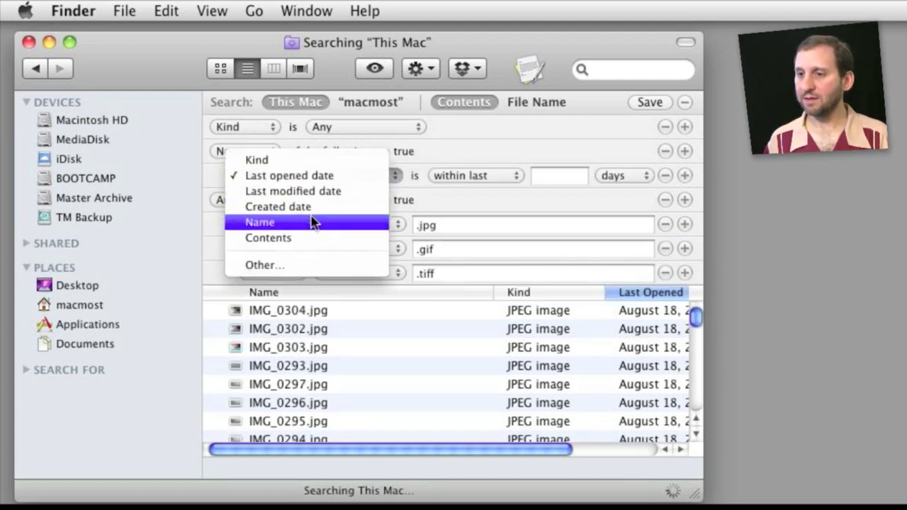
left_click(261, 221)
type("IMG_")
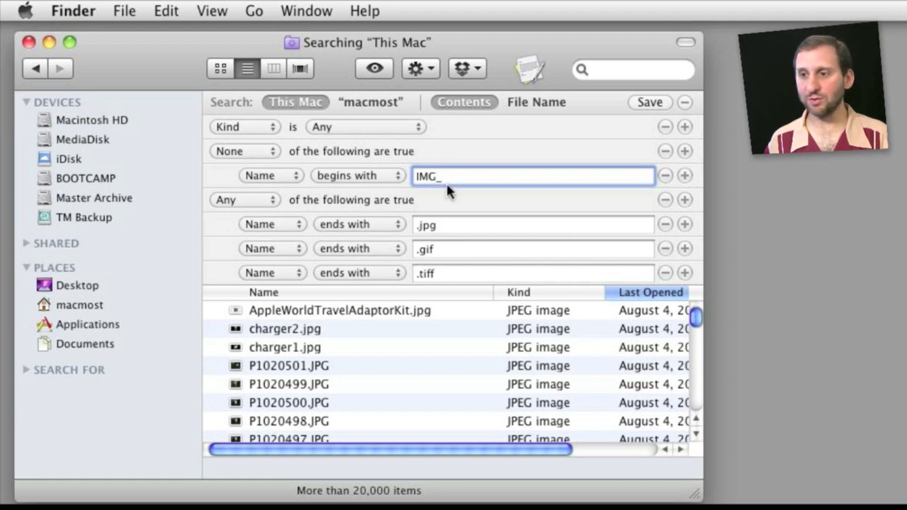
mouse_move(230, 209)
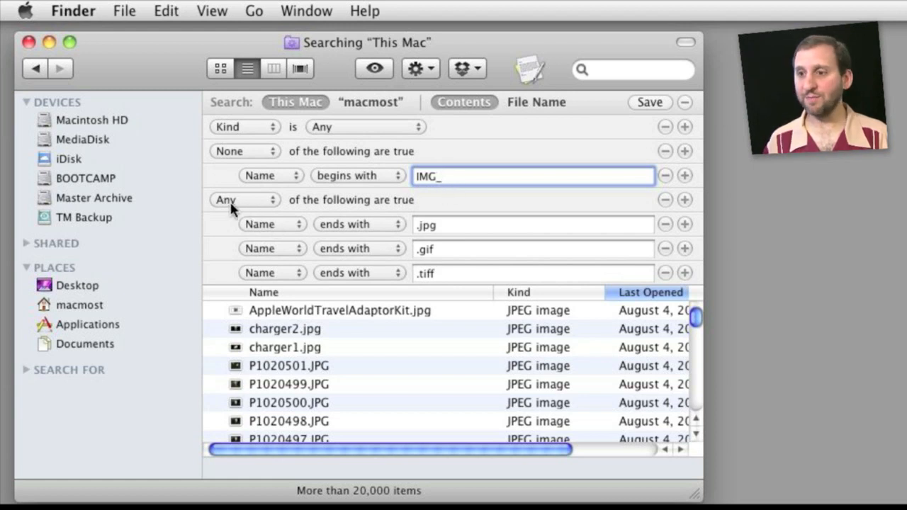
mouse_move(374, 275)
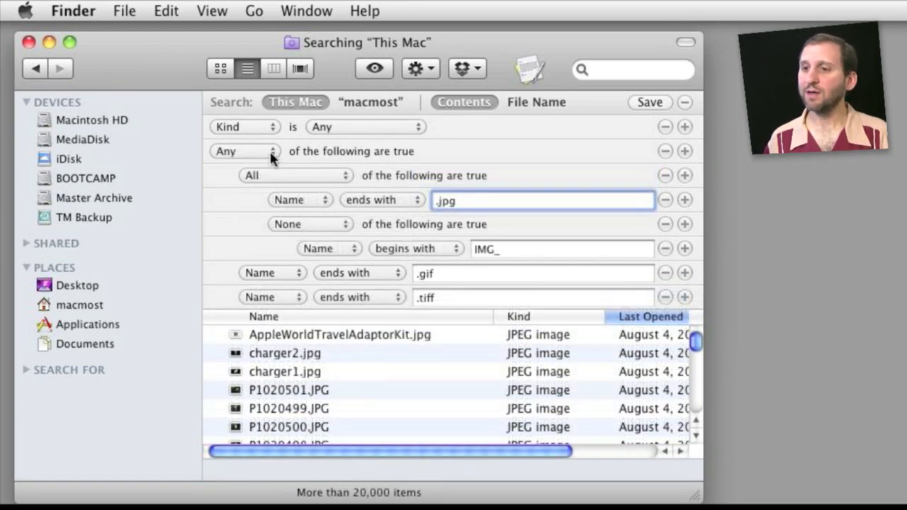
mouse_move(253, 275)
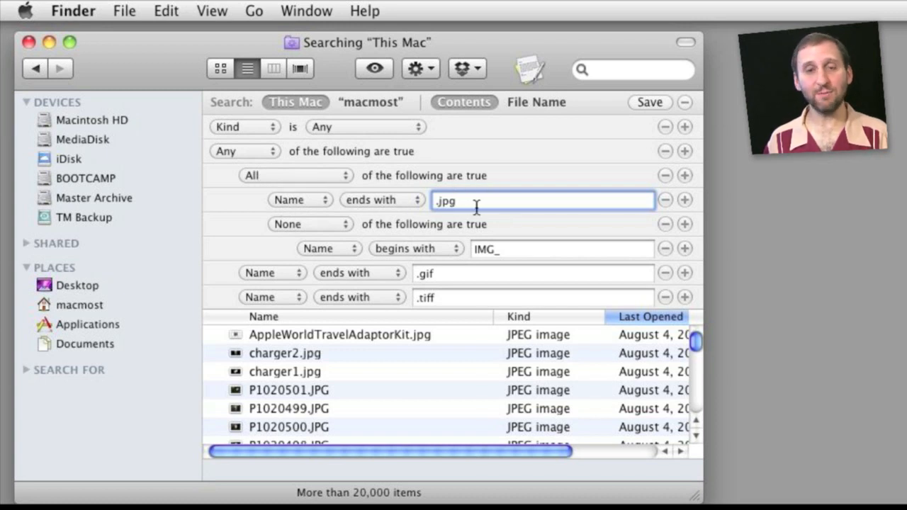
mouse_move(460, 241)
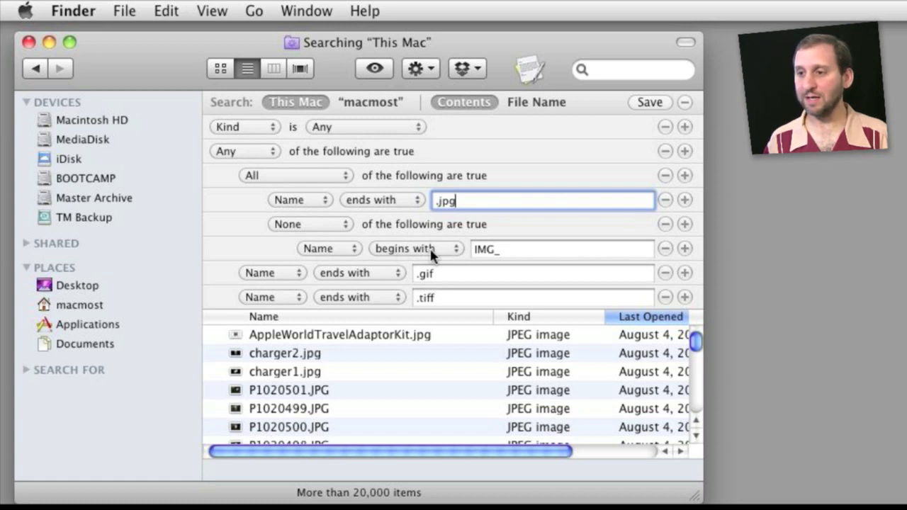
mouse_move(503, 264)
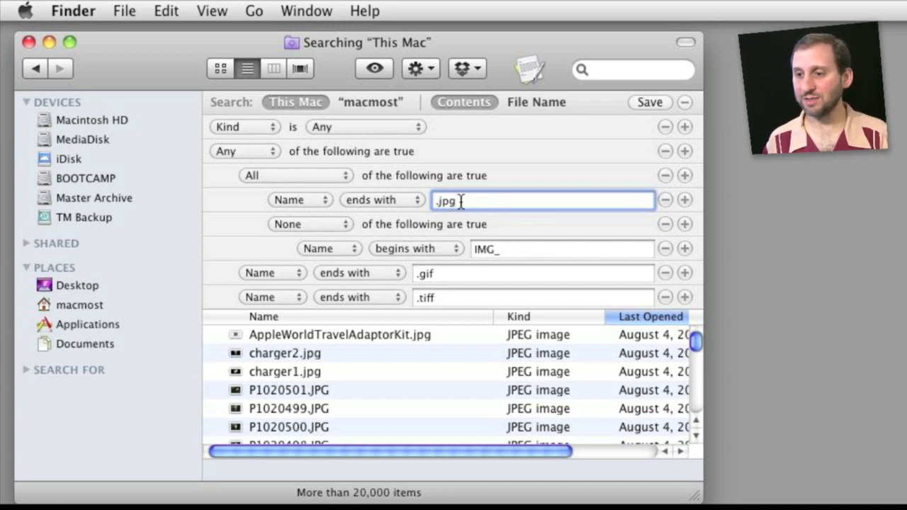
mouse_move(476, 272)
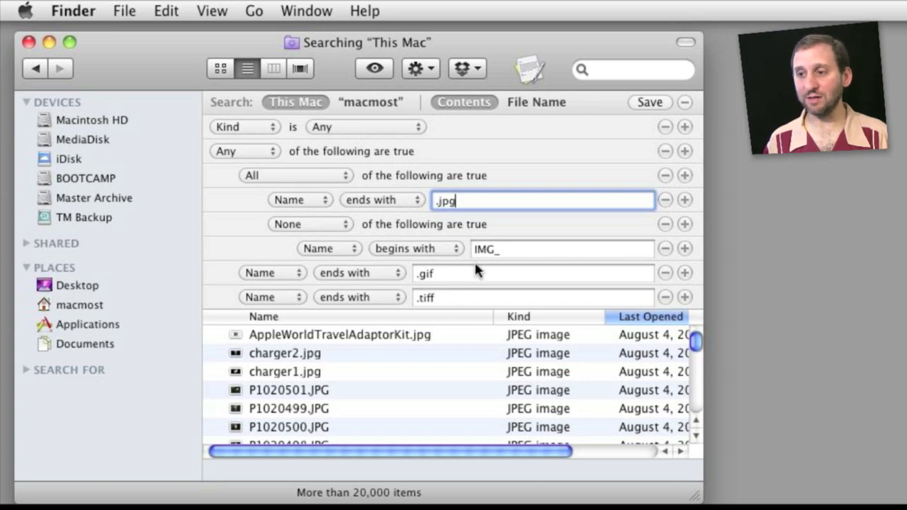
mouse_move(465, 275)
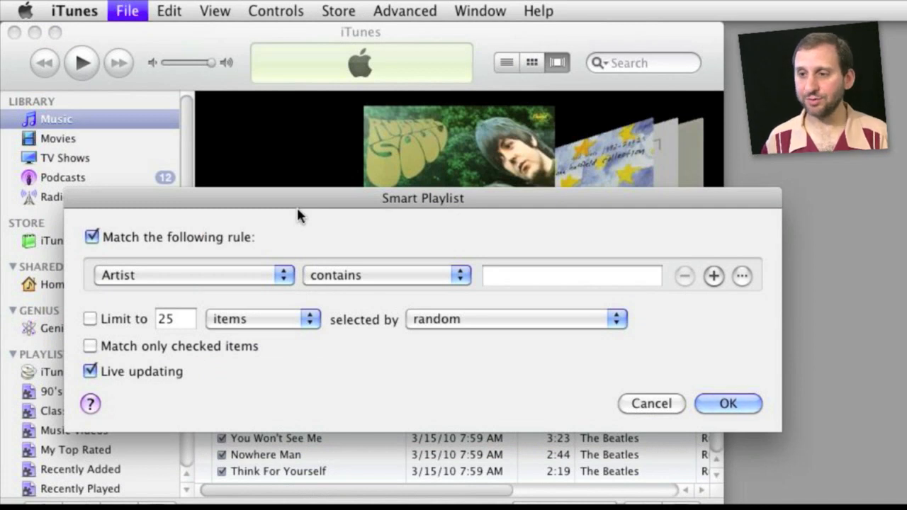
mouse_move(282, 227)
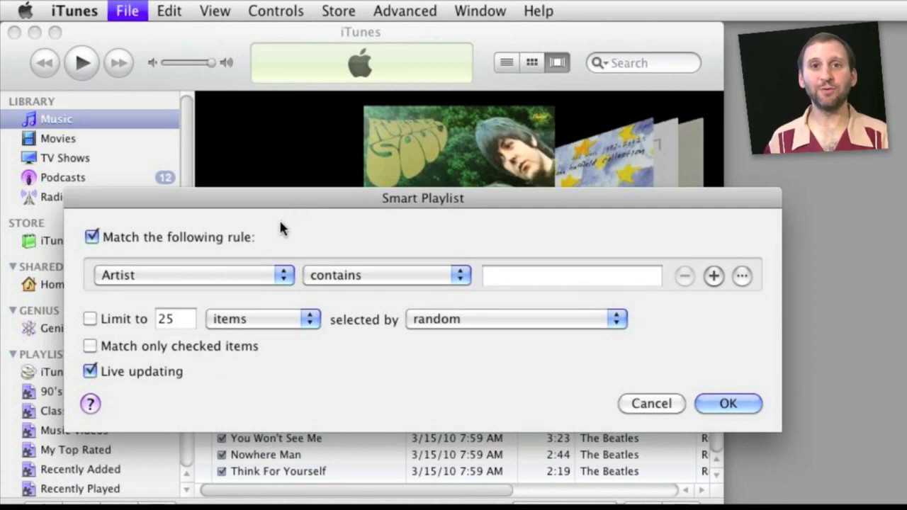
mouse_move(227, 238)
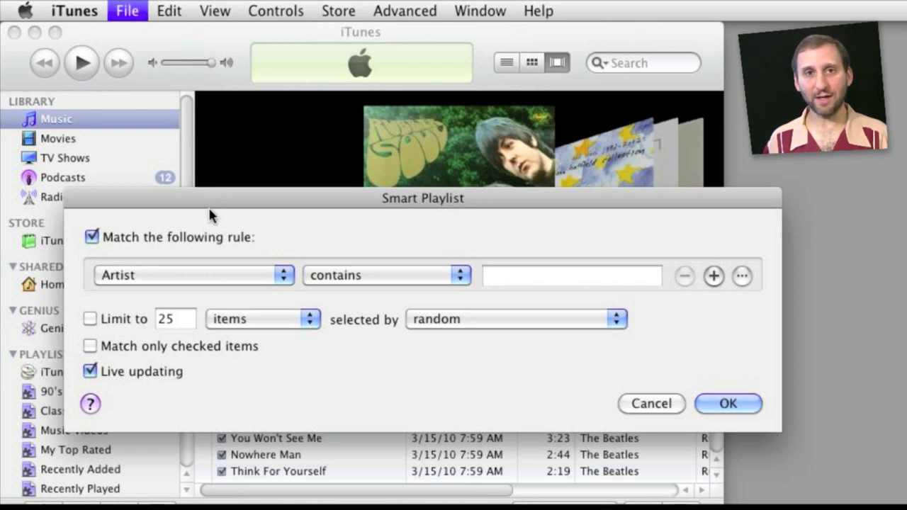
mouse_move(267, 244)
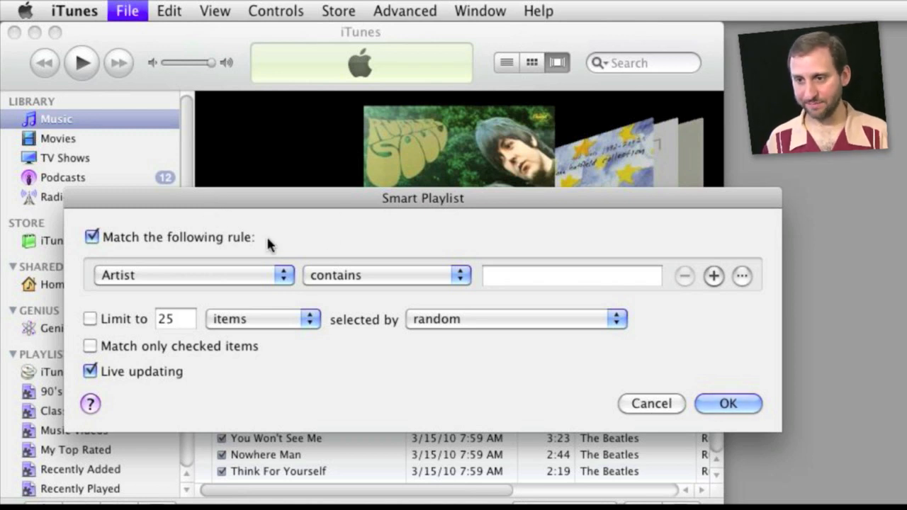
mouse_move(125, 243)
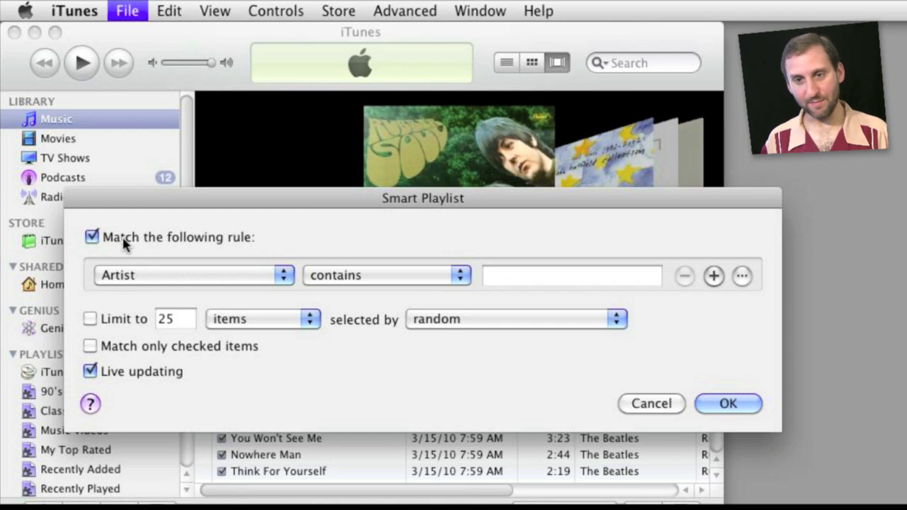
mouse_move(467, 289)
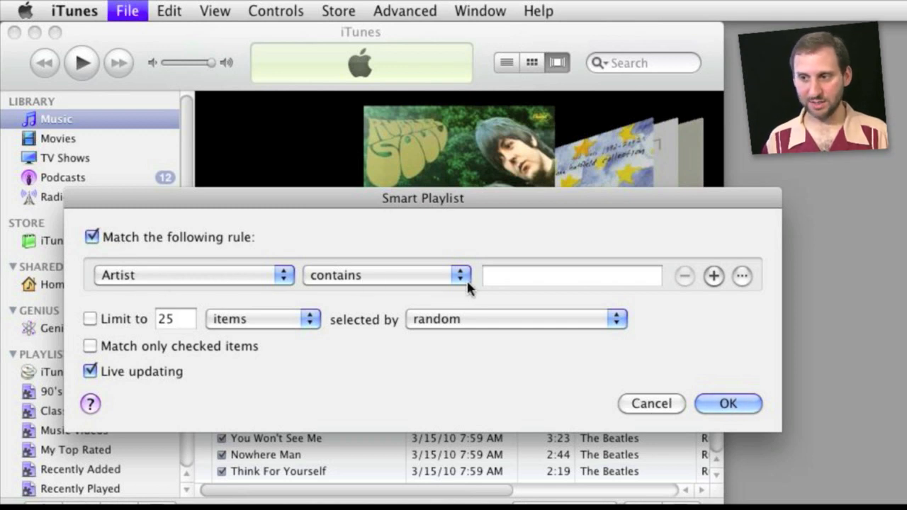
Enter 'Beatles' in the Artist contains field and remove the briefly shown nested rule group.
type("Beatles")
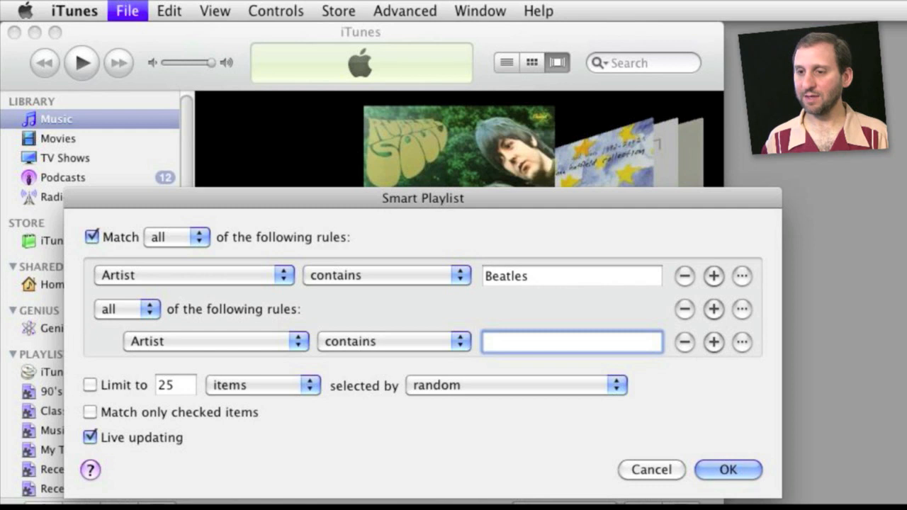
left_click(126, 309)
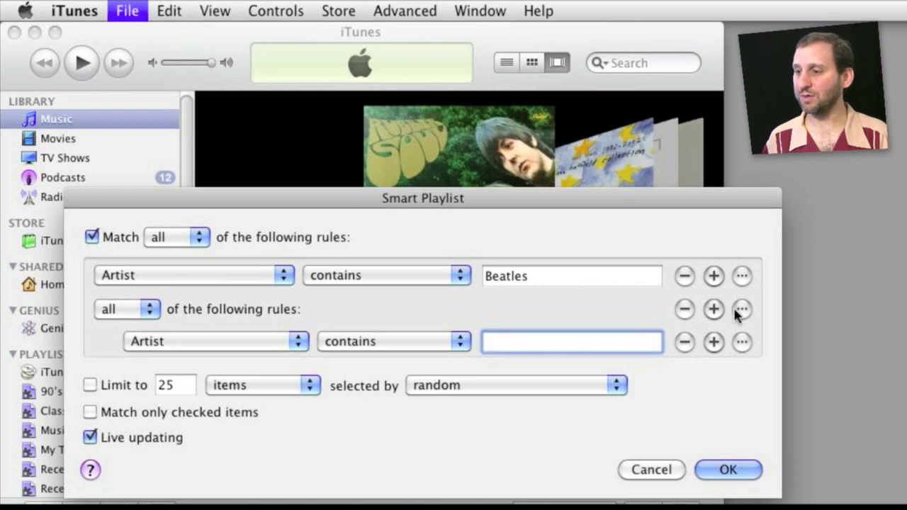
left_click(683, 309)
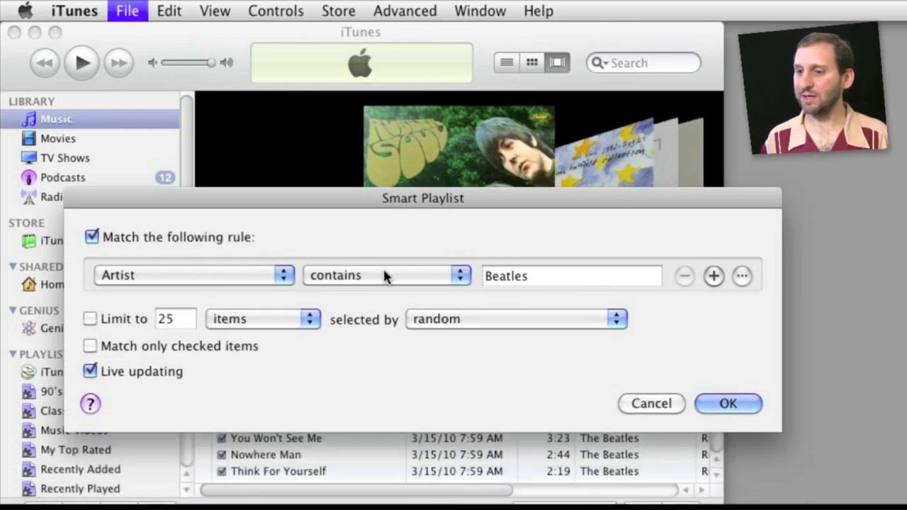
Open the Artist rule's comparison list to switch from 'contains' toward 'is not'.
left_click(386, 275)
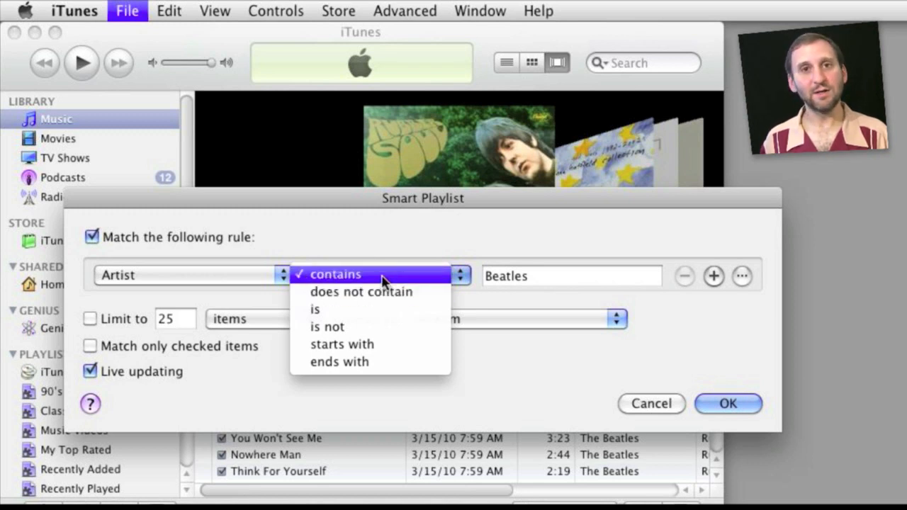
mouse_move(361, 292)
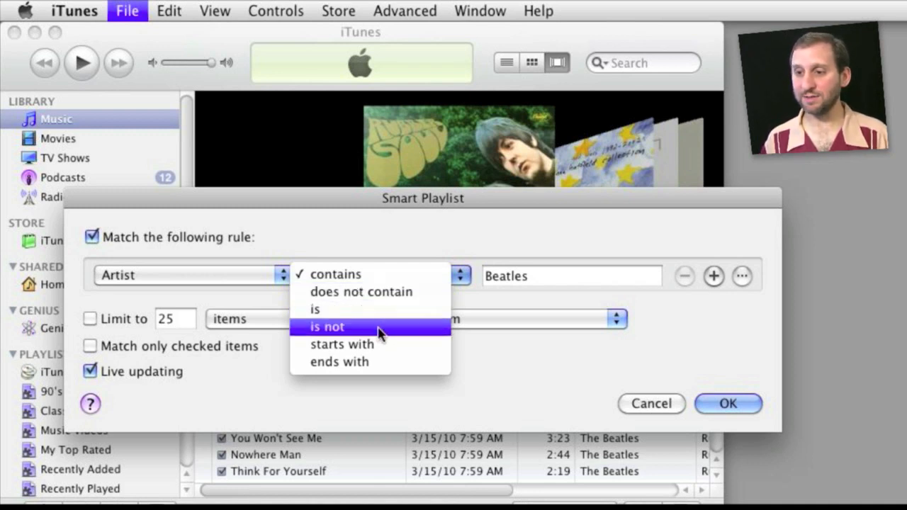
mouse_move(361, 292)
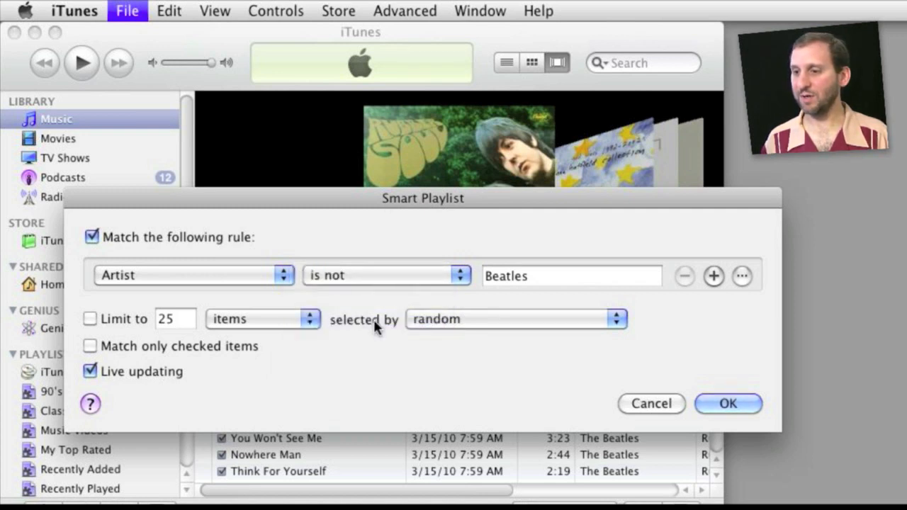
mouse_move(314, 287)
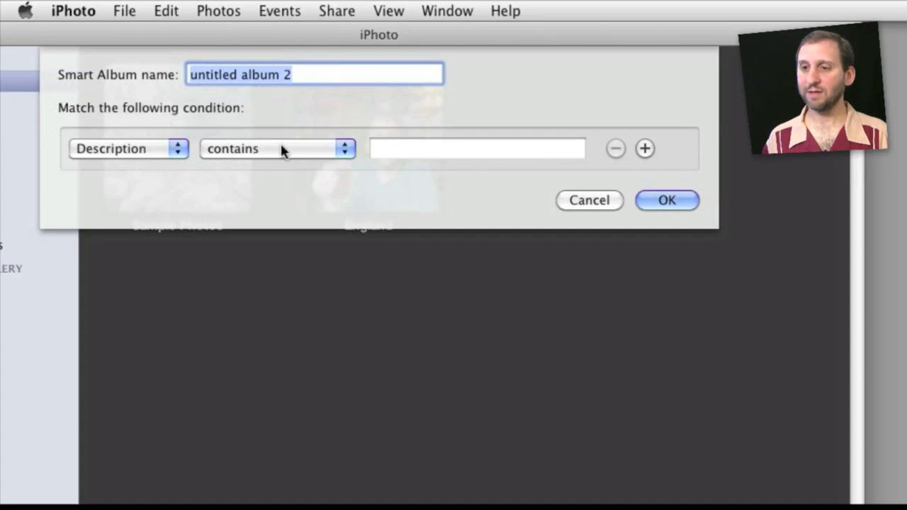
mouse_move(108, 154)
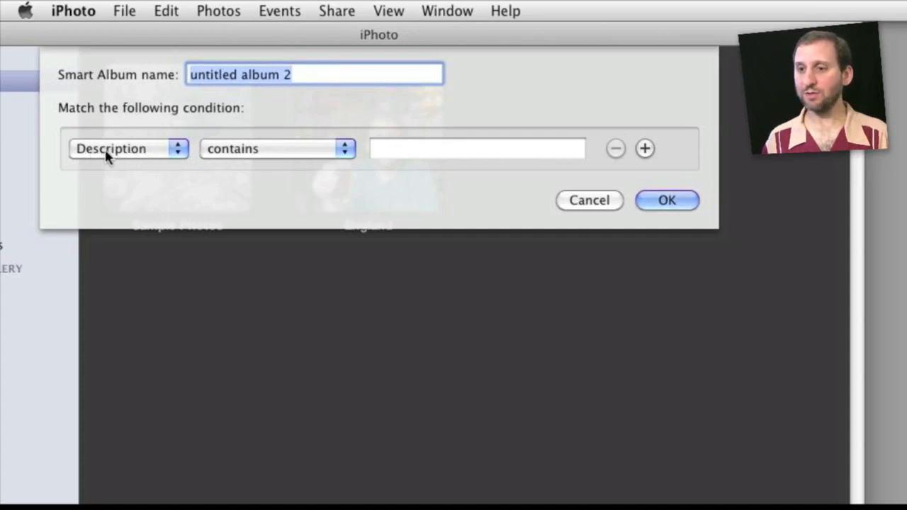
left_click(276, 149)
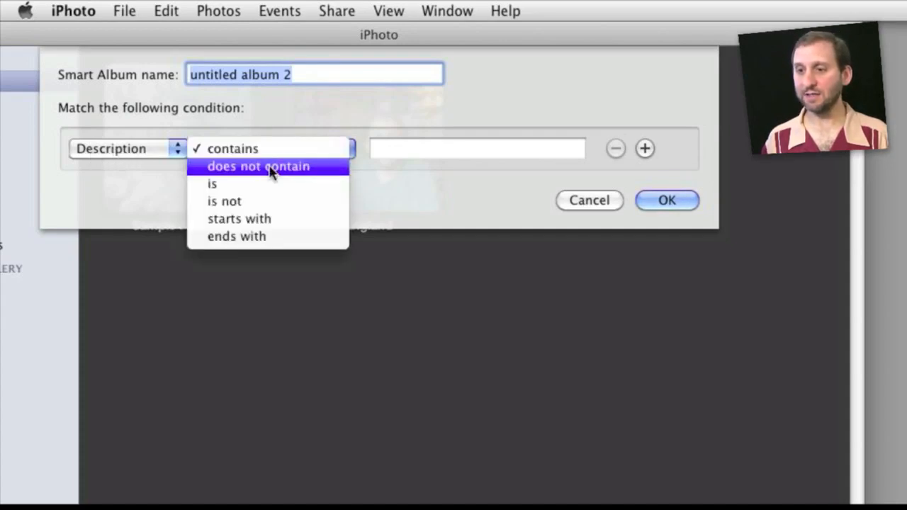
mouse_move(267, 202)
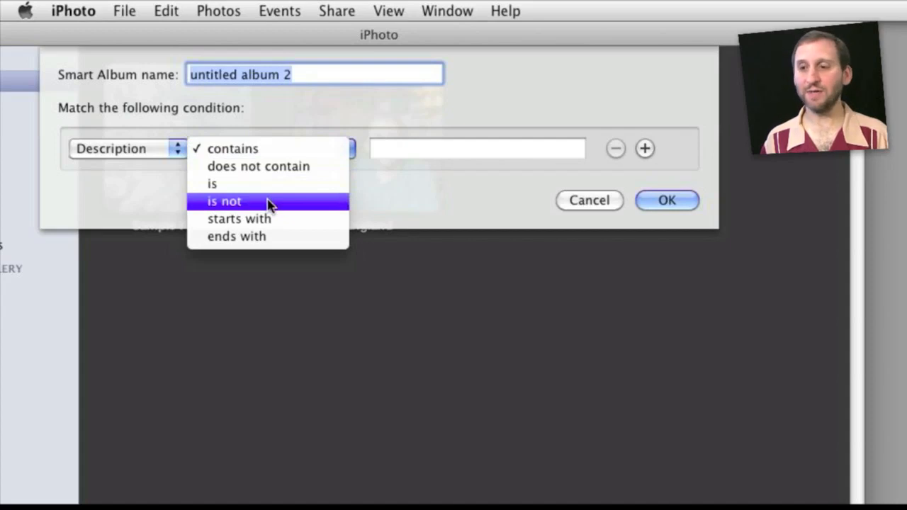
left_click(233, 148)
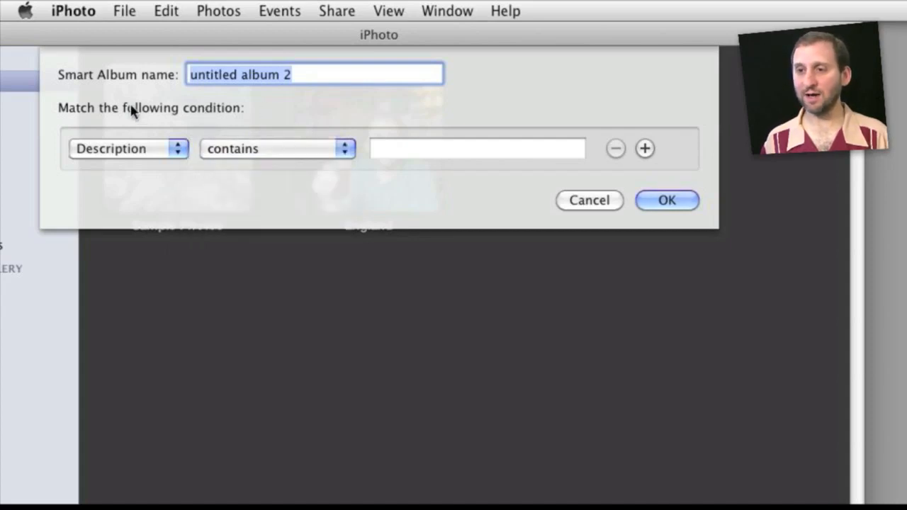
mouse_move(348, 122)
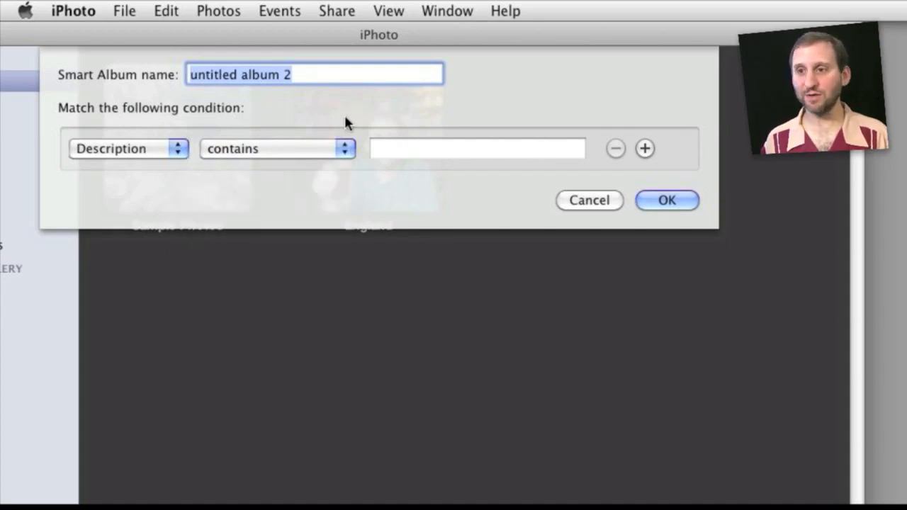